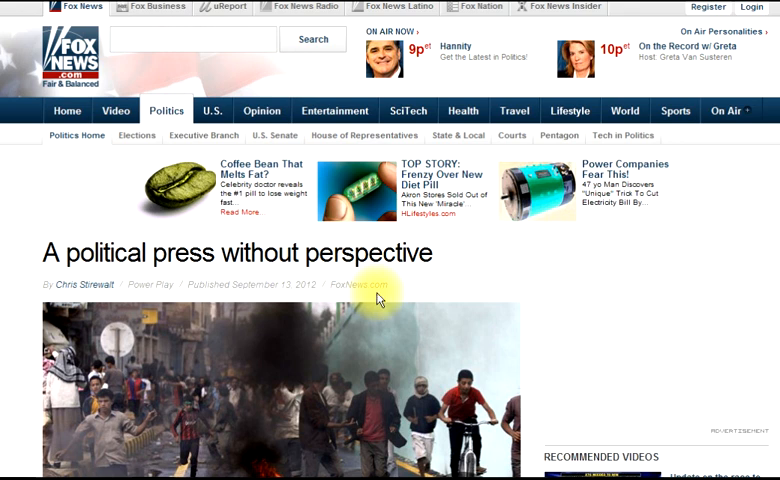
{"action": "mouse_move", "coordinate": [350, 355]}
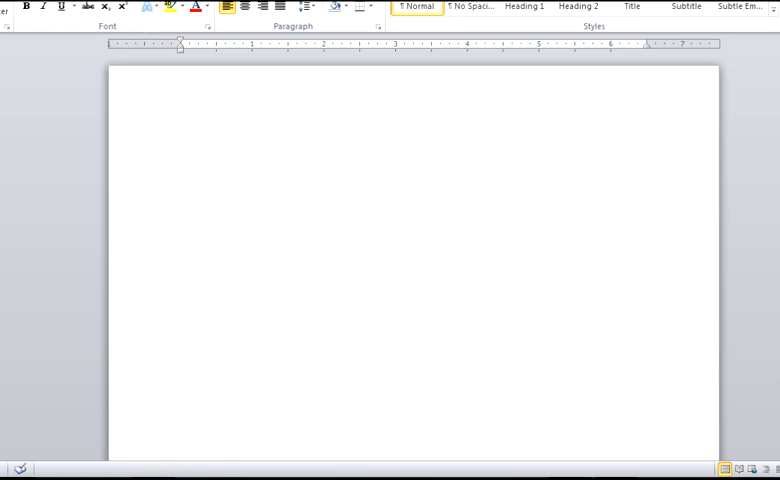
Step: Paste the copied article title, byline and Read more URL into the empty document
{"action": "left_click", "coordinate": [96, 7]}
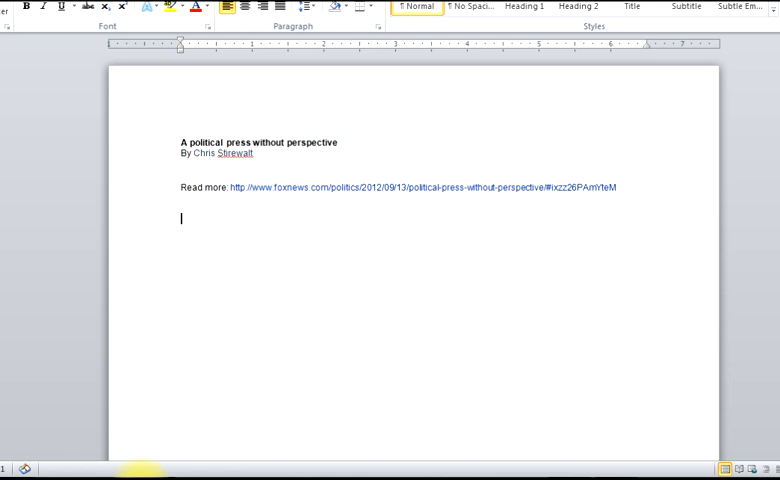
{"action": "mouse_move", "coordinate": [115, 340]}
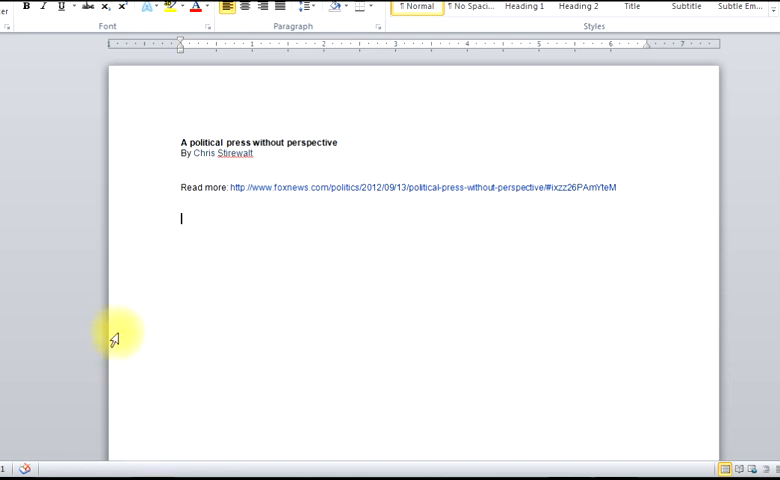
Step: Enter 'Stirewalt, Chris. "A Political Press without Perspective."' below the link
{"action": "left_click", "coordinate": [95, 7]}
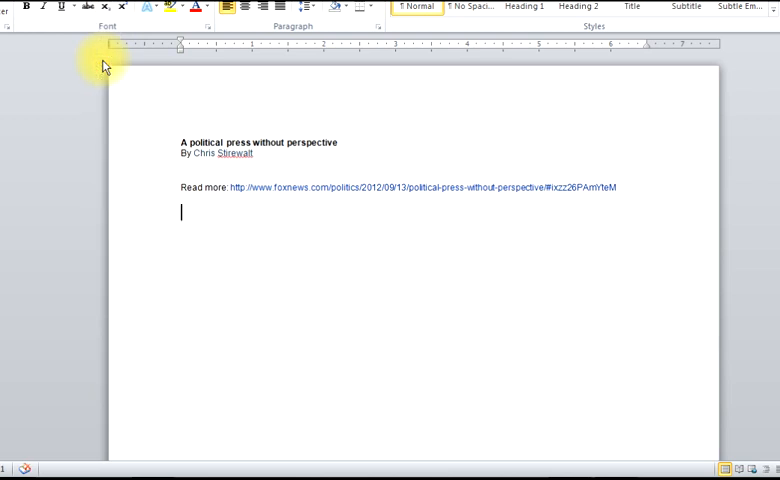
{"action": "type", "text": "Stirewalt"}
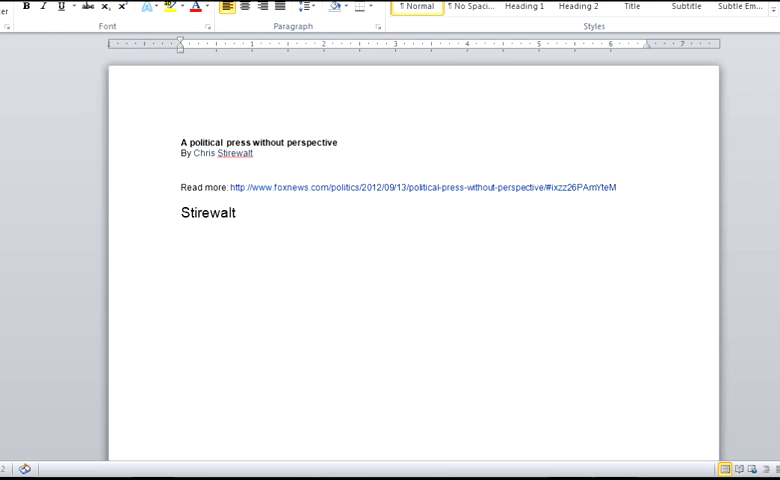
{"action": "type", "text": ", Chris."}
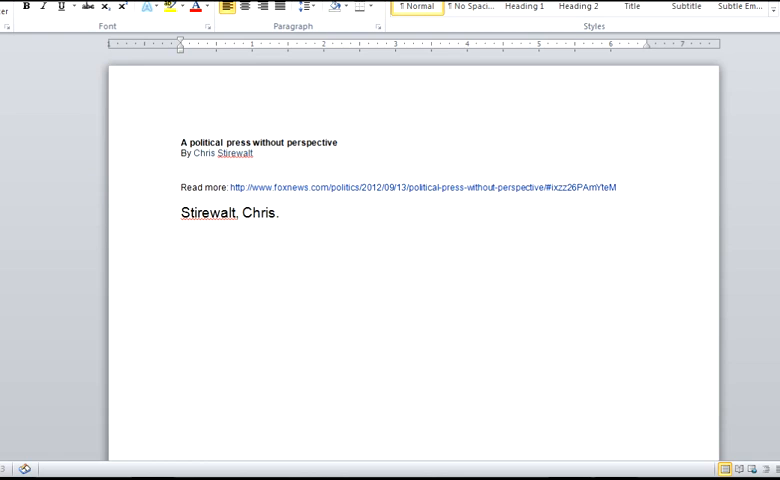
{"action": "type", "text": "1"}
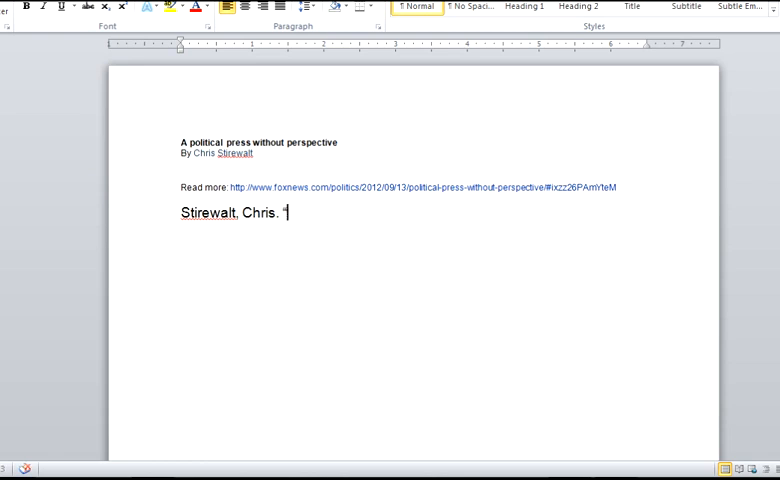
{"action": "type", "text": "\"A Politi"}
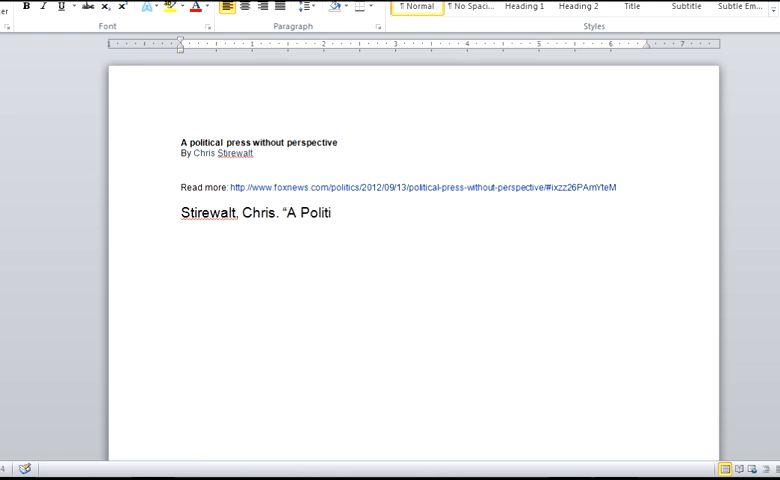
{"action": "type", "text": "cal Press wit"}
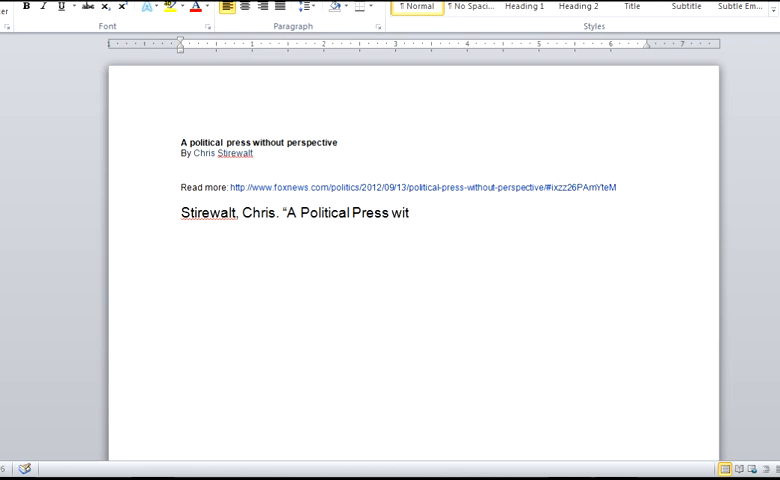
{"action": "type", "text": "hout Perspec"}
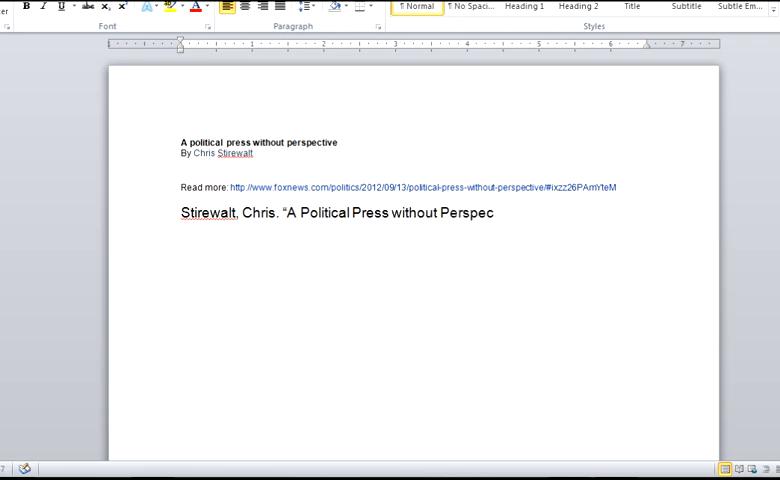
{"action": "type", "text": "tive.\""}
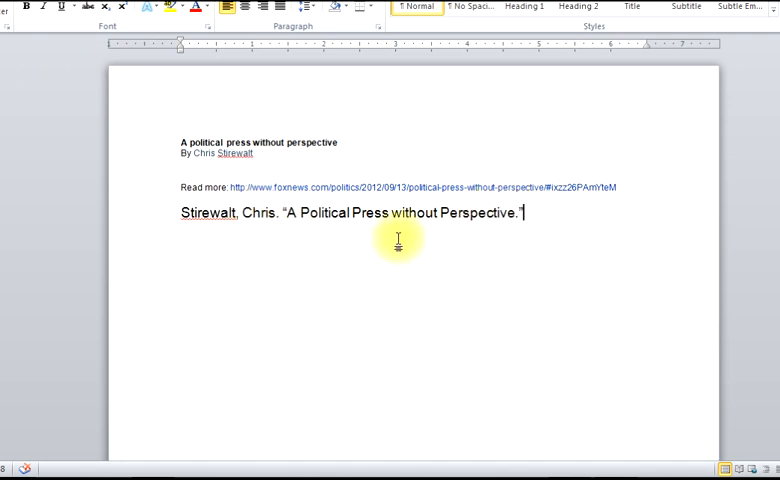
{"action": "mouse_move", "coordinate": [310, 212]}
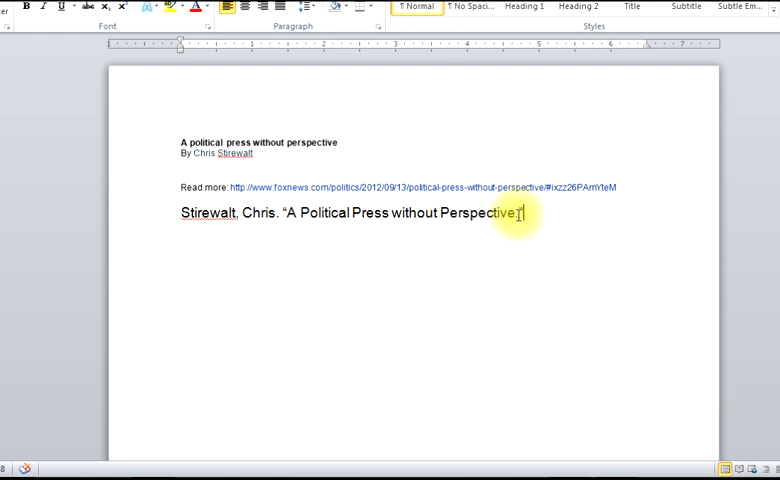
Step: Continue the entry with italic FoxNews.com followed by ', 2013.'
{"action": "type", "text": ".”"}
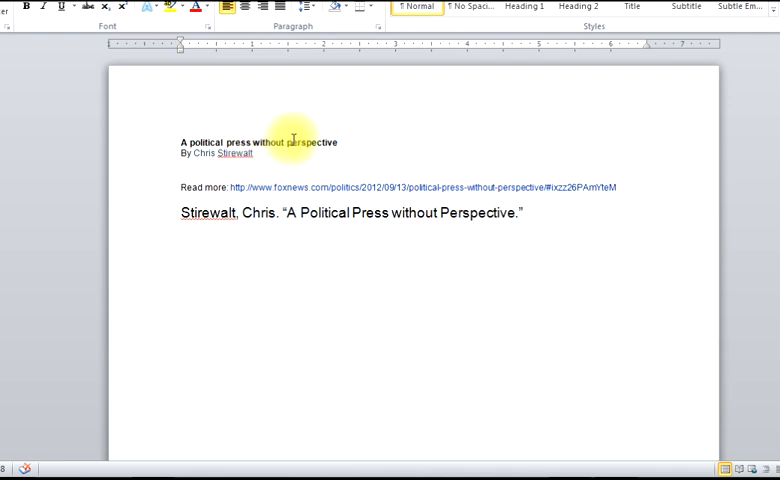
{"action": "mouse_move", "coordinate": [510, 227]}
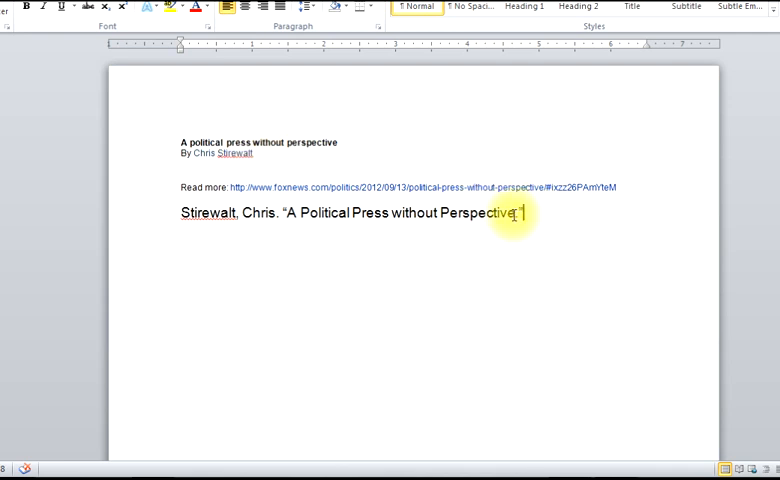
{"action": "type", "text": "."}
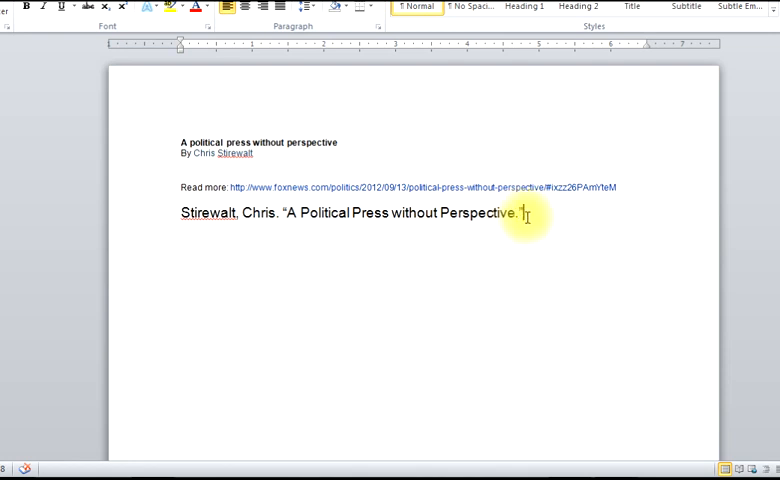
{"action": "type", "text": "\""}
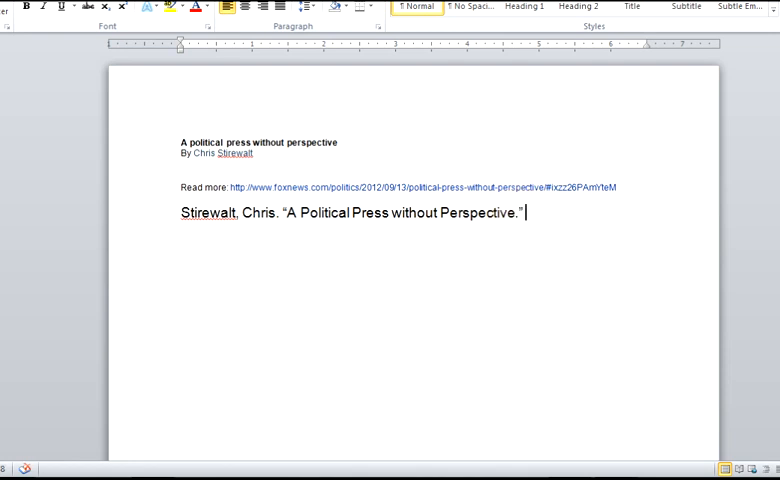
{"action": "type", "text": "Fo"}
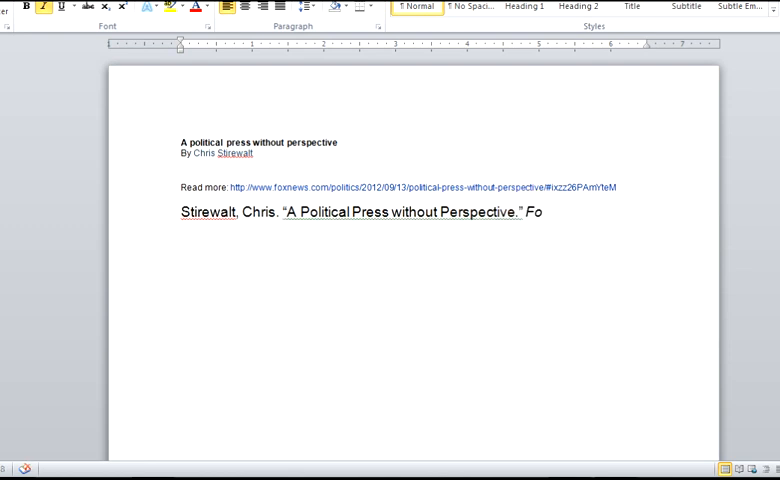
{"action": "type", "text": "xNew"}
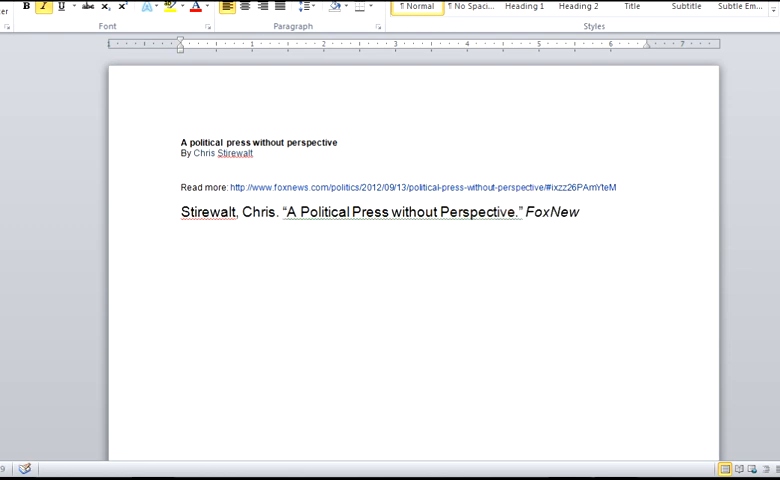
{"action": "type", "text": "s.com"}
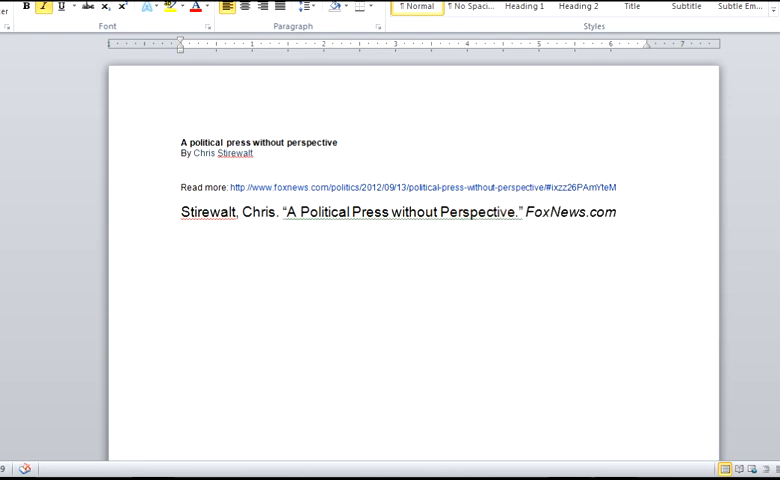
{"action": "type", "text": ","}
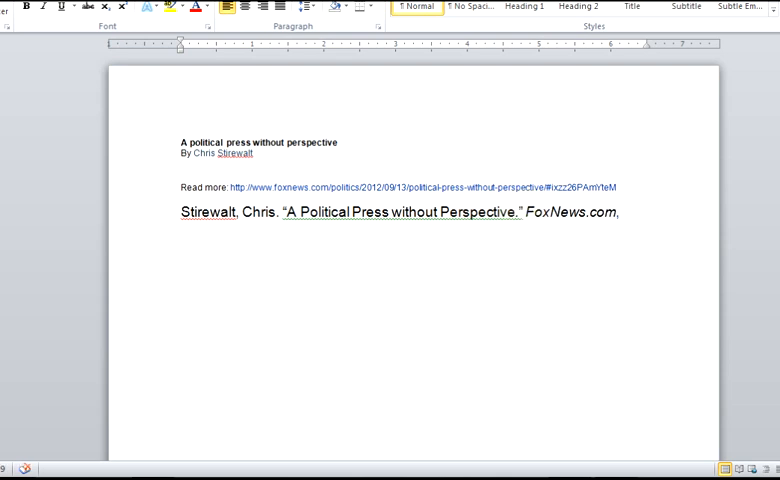
{"action": "type", "text": "20"}
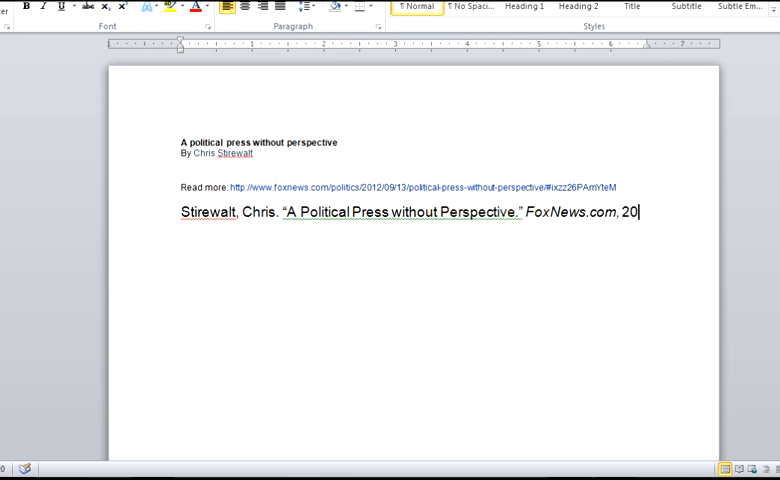
{"action": "type", "text": "13"}
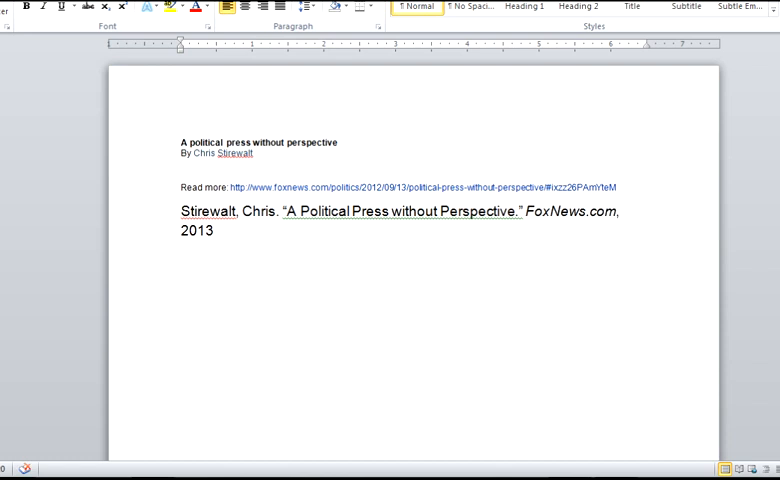
{"action": "type", "text": ". Web."}
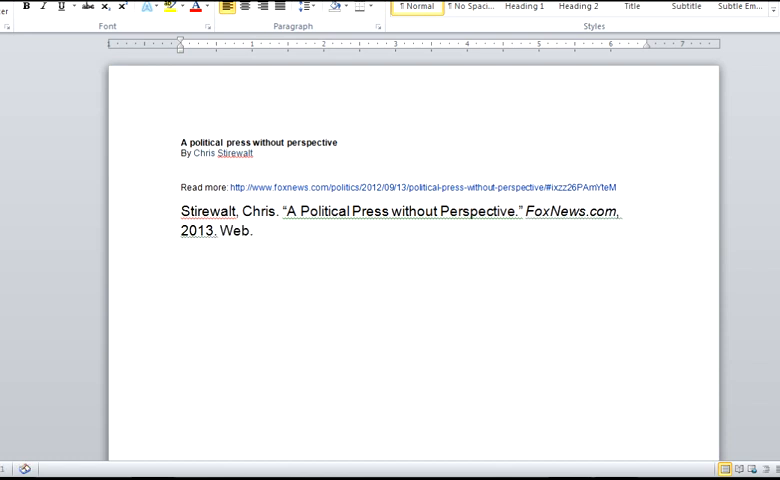
Step: Add 'Web.' and the access date 13 Sept. 2012 at the end of the entry
{"action": "left_click", "coordinate": [258, 232]}
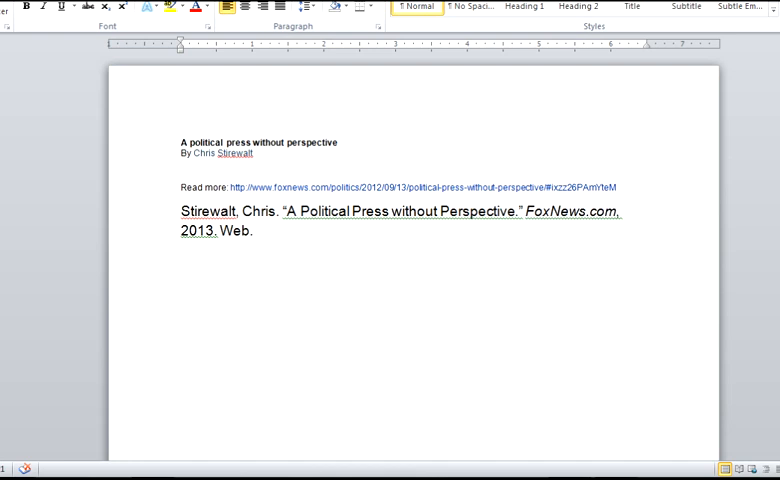
{"action": "left_click", "coordinate": [256, 232]}
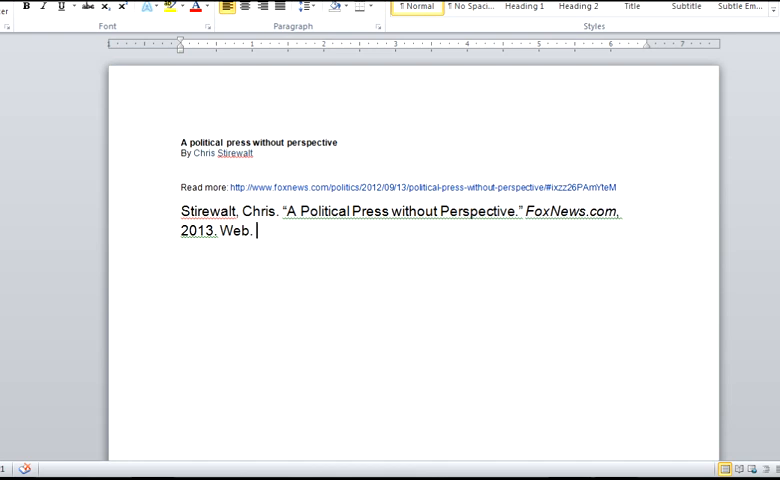
{"action": "type", "text": "13 Sept. 2012"}
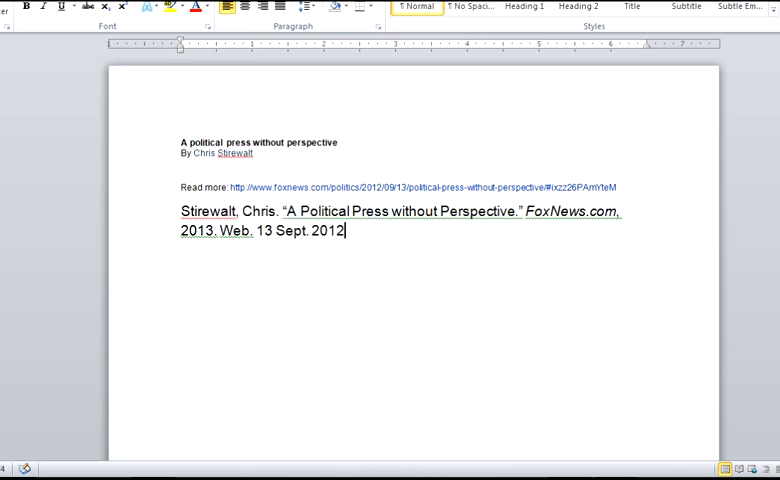
{"action": "mouse_move", "coordinate": [397, 254]}
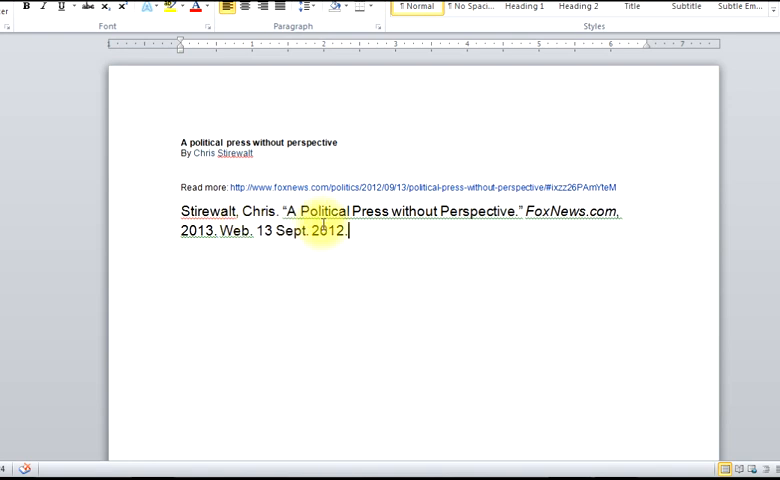
{"action": "right_click", "coordinate": [345, 232]}
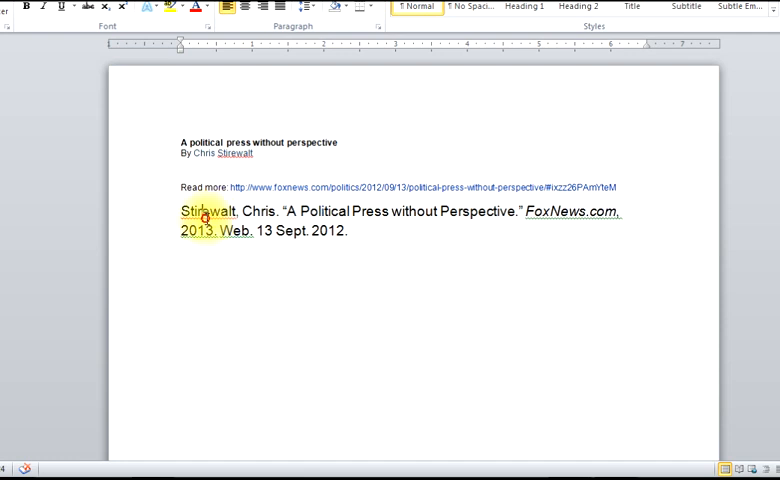
Step: Ignore the spelling and grammar flags on Stirewalt, 2013 and the title, and apply a hanging indent
{"action": "right_click", "coordinate": [196, 211]}
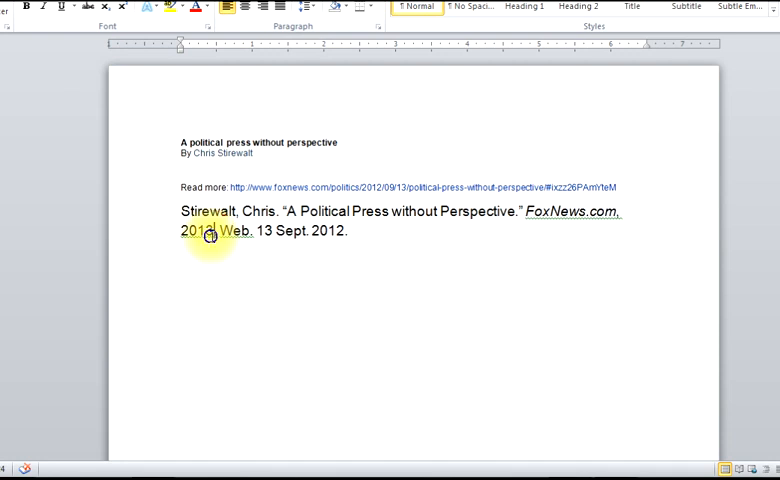
{"action": "double_click", "coordinate": [237, 231]}
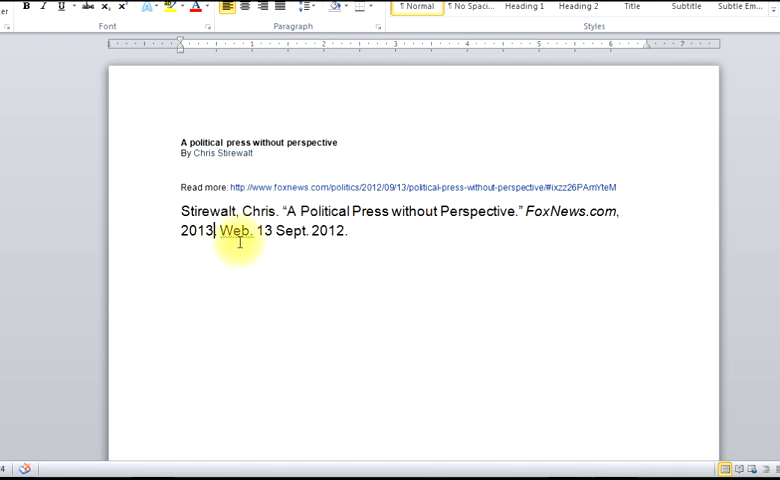
{"action": "right_click", "coordinate": [235, 240]}
{"action": "type", "text": "."}
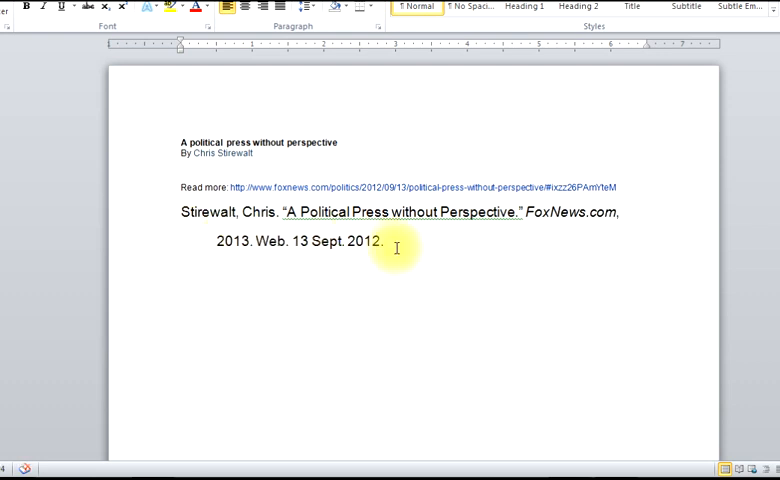
{"action": "mouse_move", "coordinate": [313, 270]}
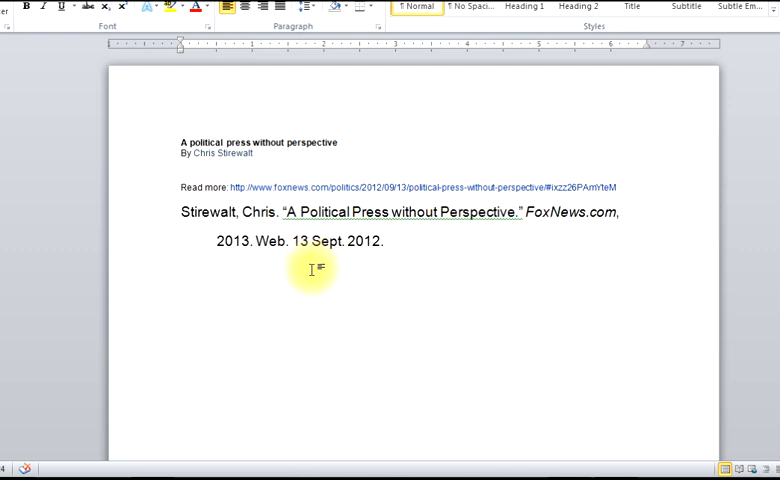
{"action": "right_click", "coordinate": [354, 212]}
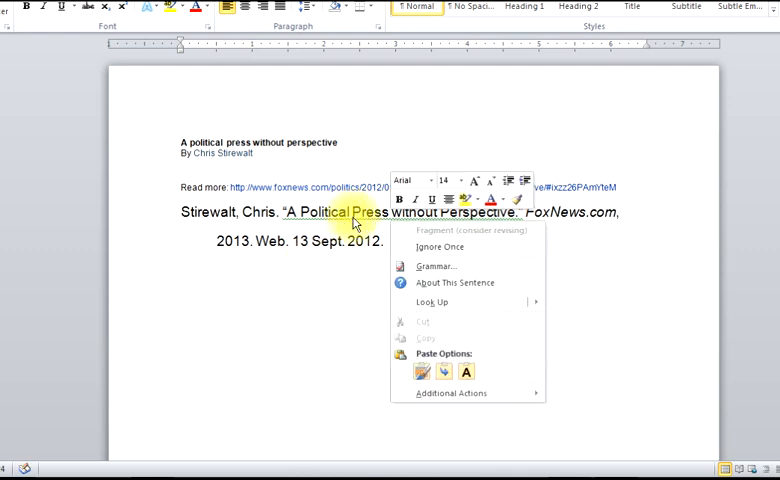